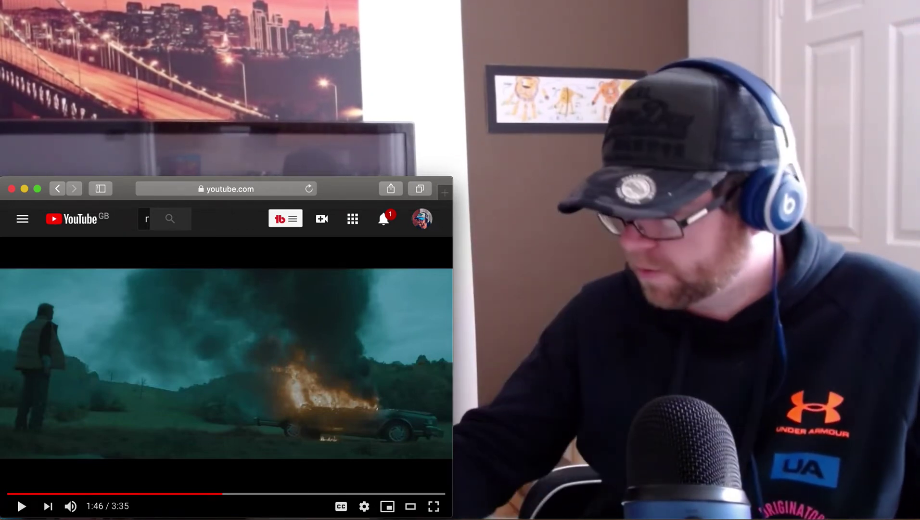
Resume the paused YouTube video from 1:46 of 3:35.
{"action": "left_click", "coordinate": [22, 507]}
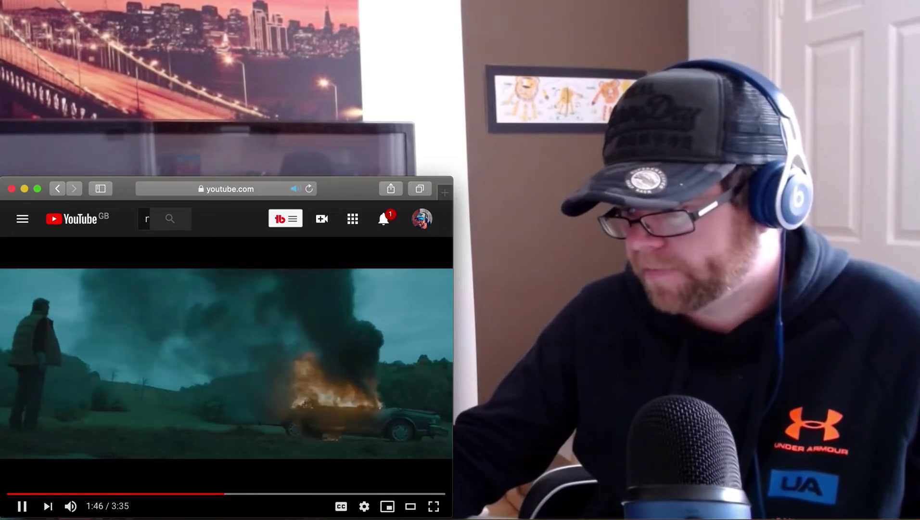